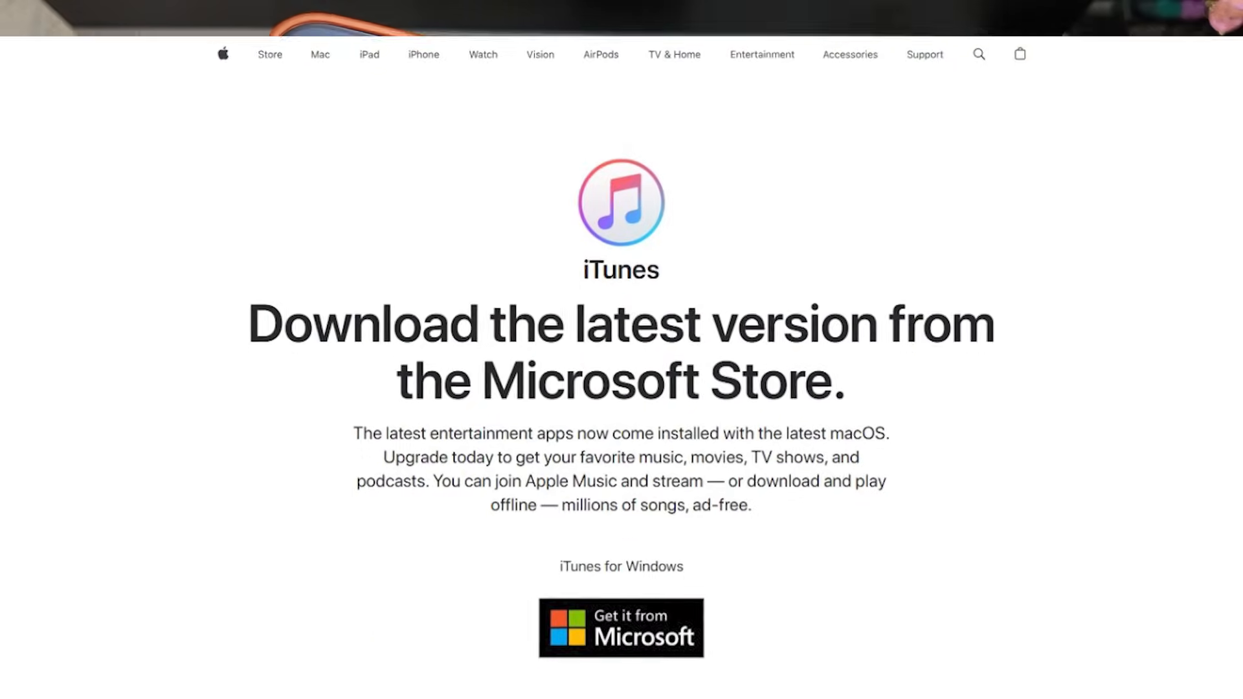
# Load itunes.com and scroll to the 'Get it from Microsoft' badge
pyautogui.scroll(-3)
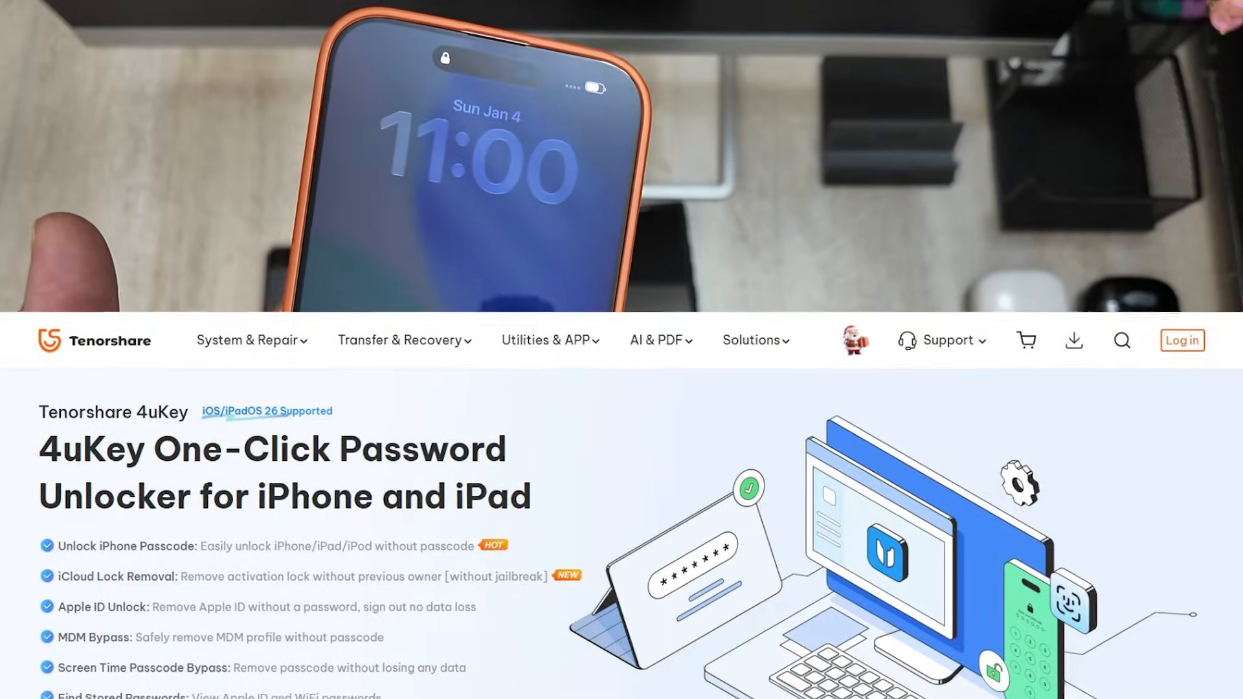
pyautogui.scroll(-3)
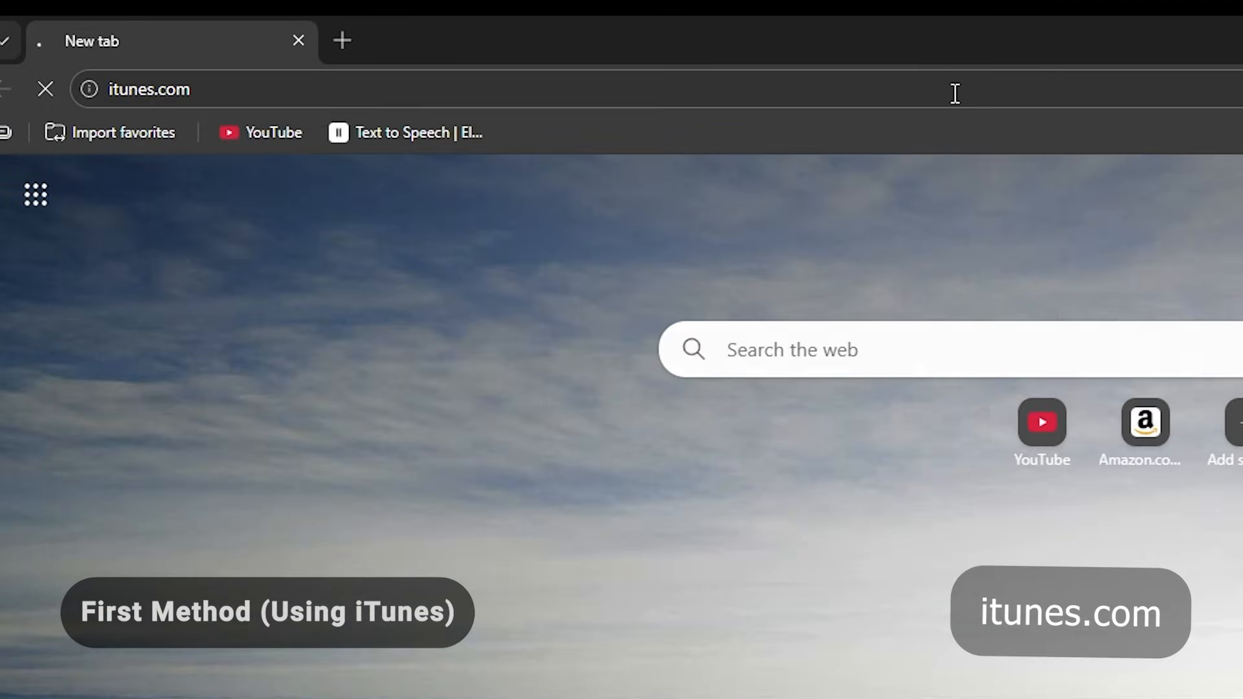
pyautogui.press('Return')
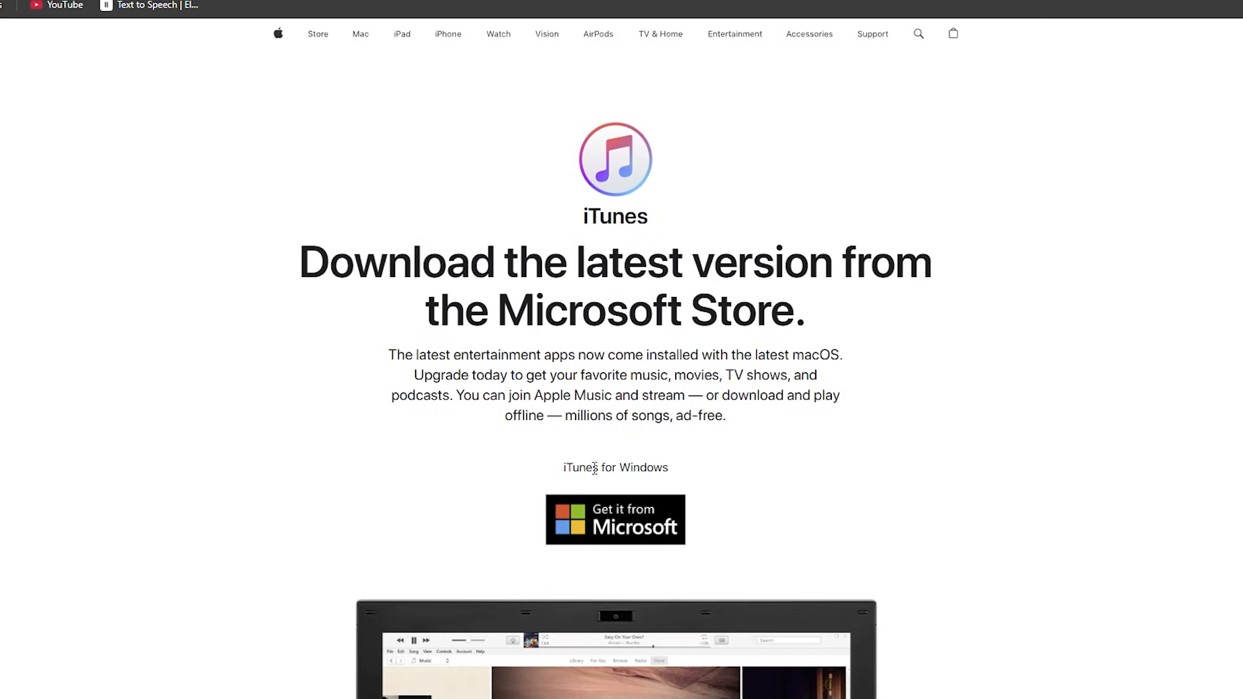
pyautogui.scroll(-3)
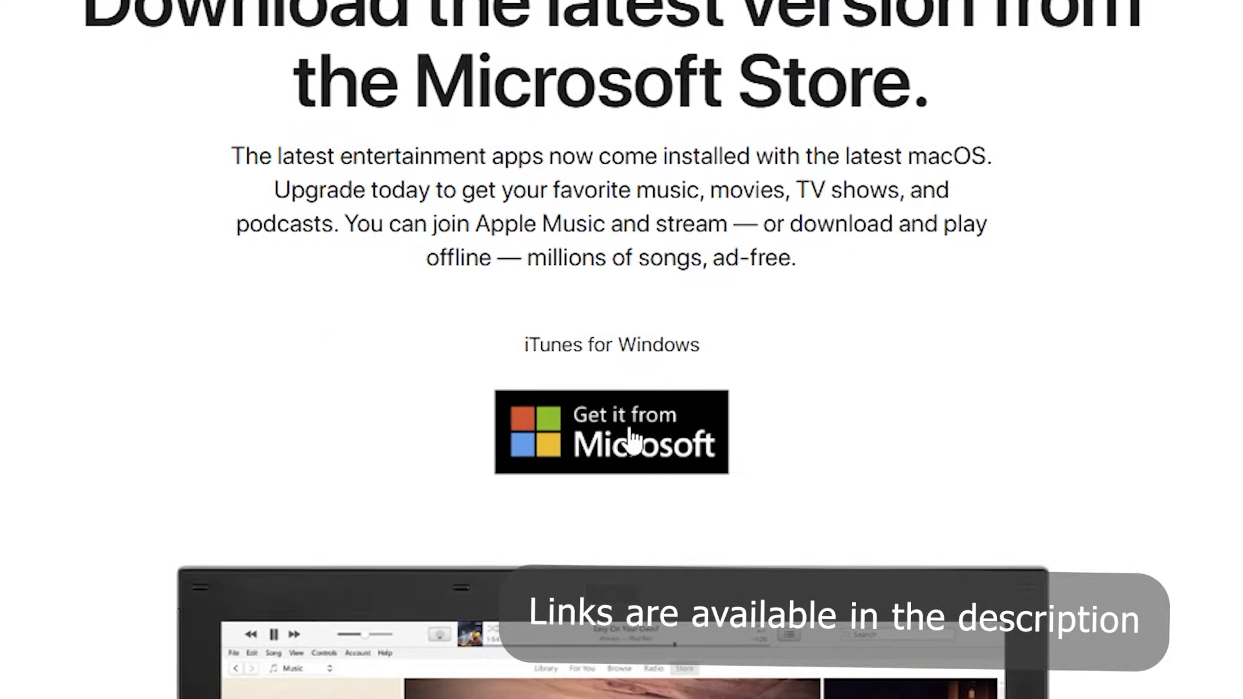
pyautogui.moveTo(662, 444)
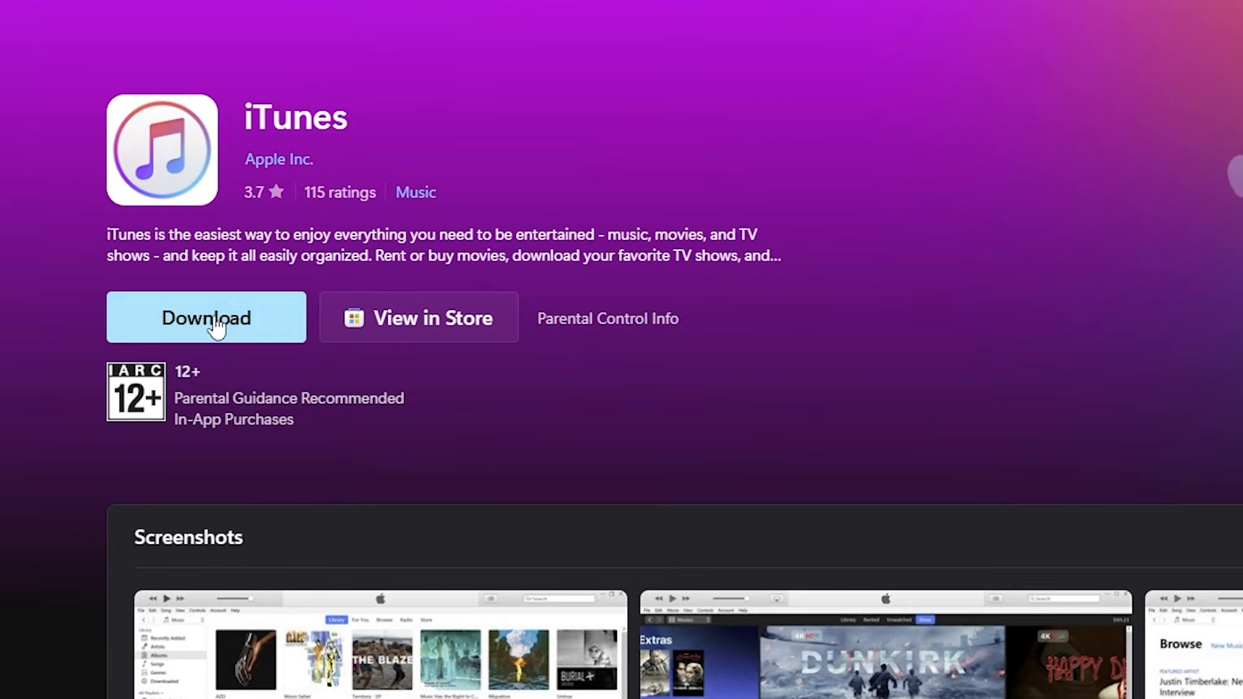
# Download the iTunes installer and run 'iTunes Installer (1).exe' from Edge's Downloads panel
pyautogui.click(205, 317)
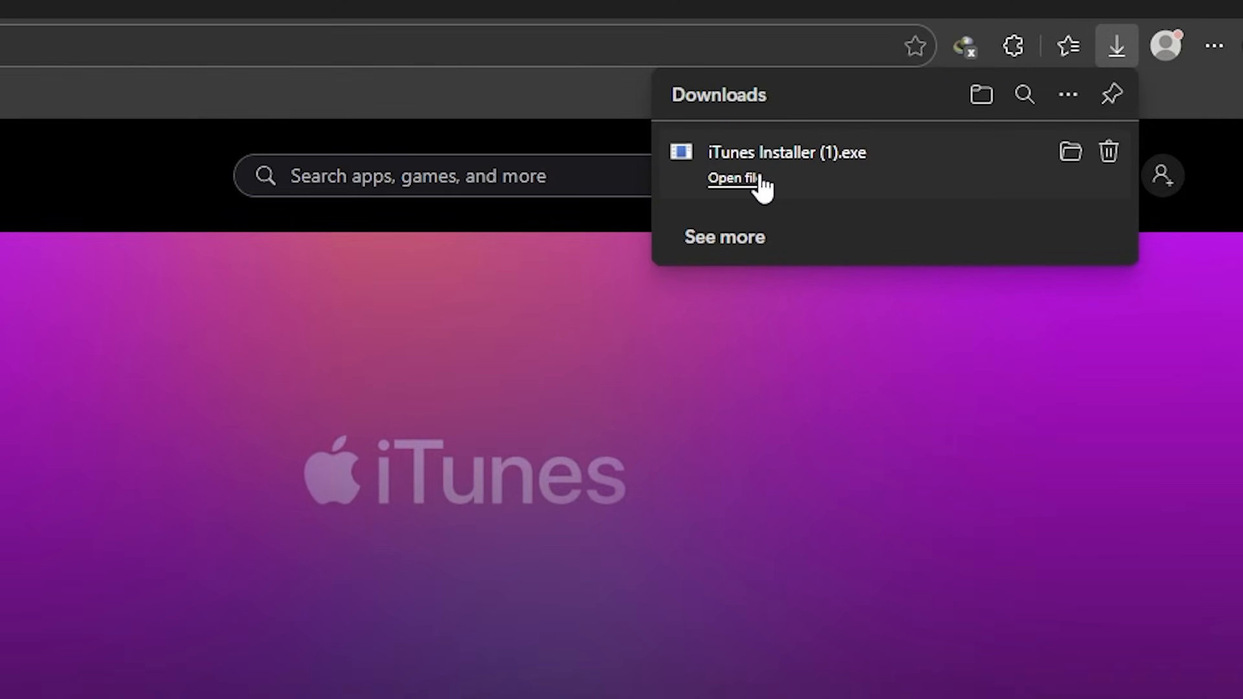
pyautogui.click(731, 178)
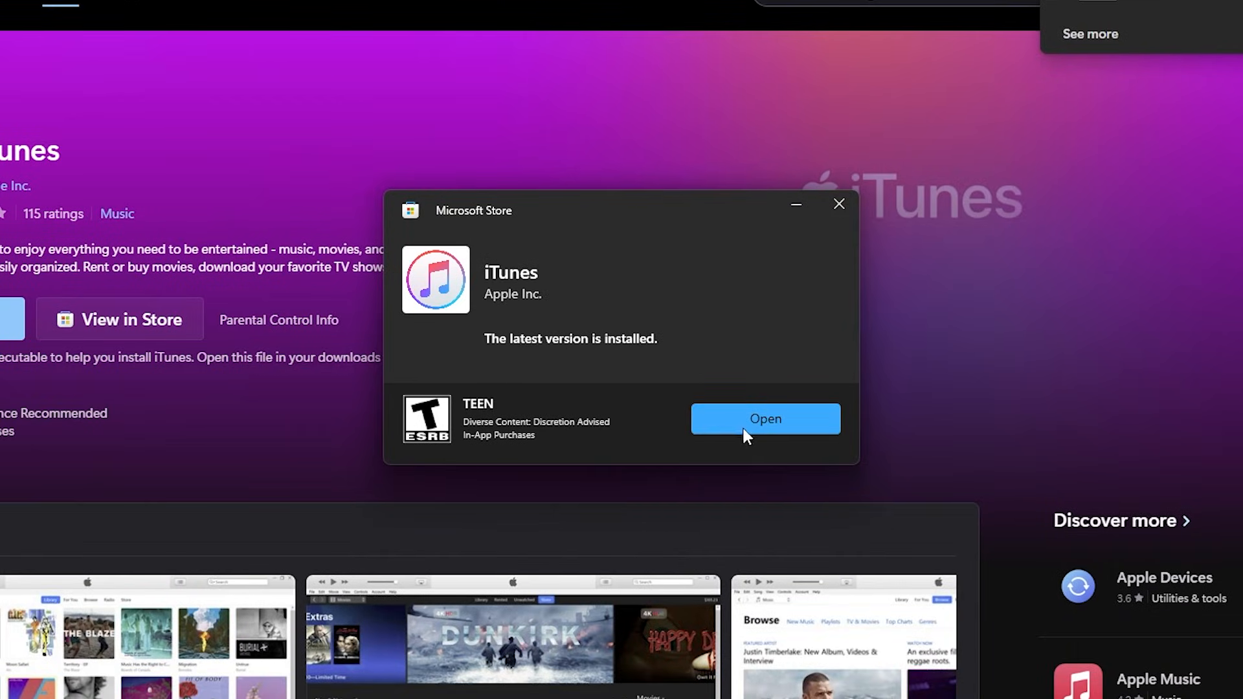
# Launch iTunes from the Store's installed-version notice, dismissing it
pyautogui.click(838, 204)
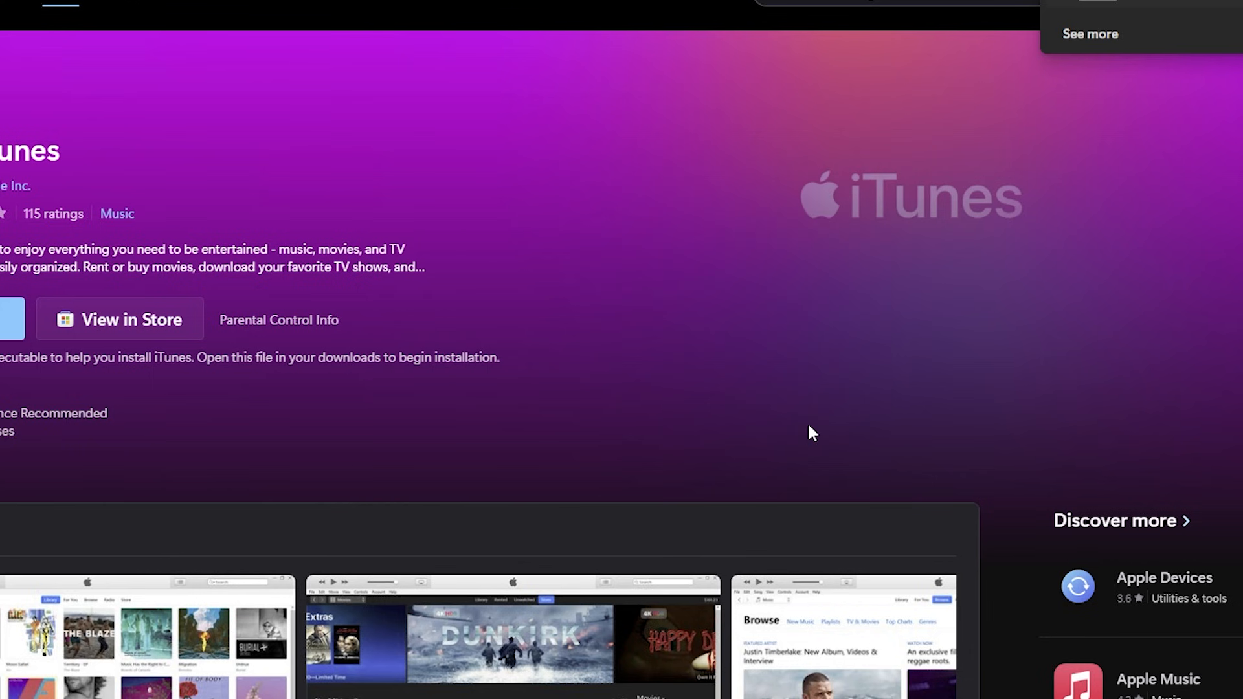